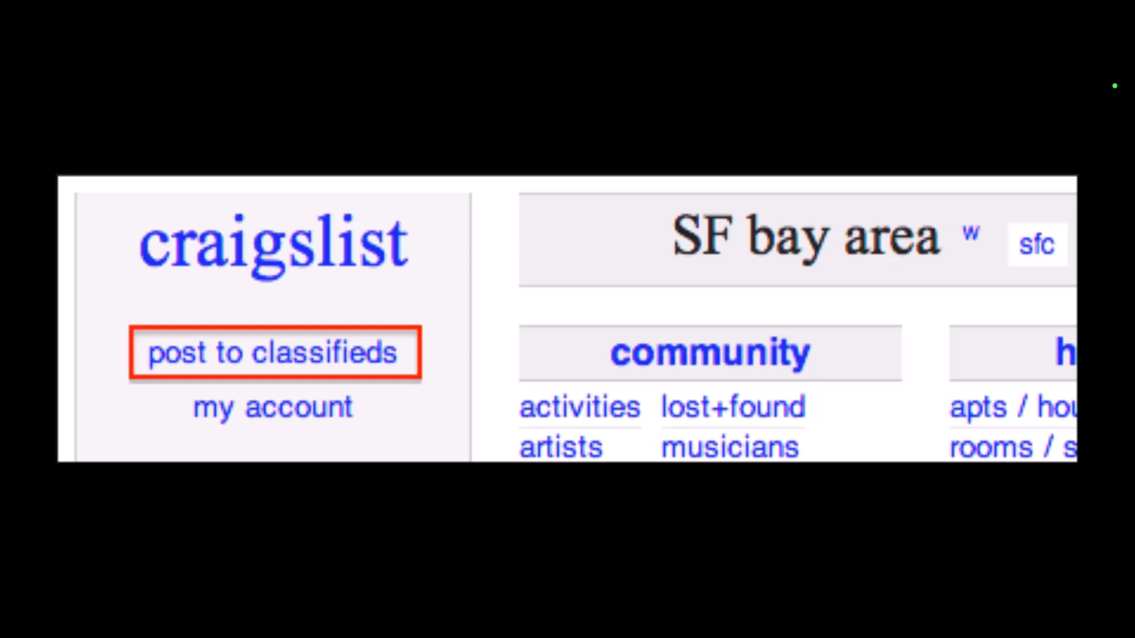
Begin a new classified ad from the SF bay area home page
click(274, 352)
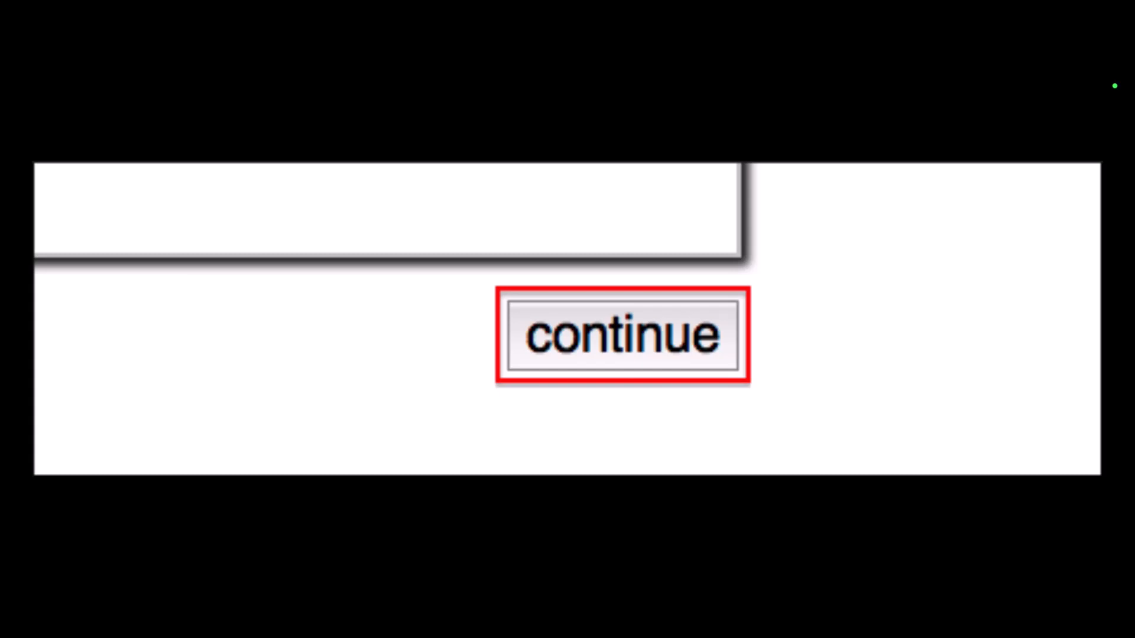
Submit the bicycles-by-owner posting details to reach the image upload step
click(622, 335)
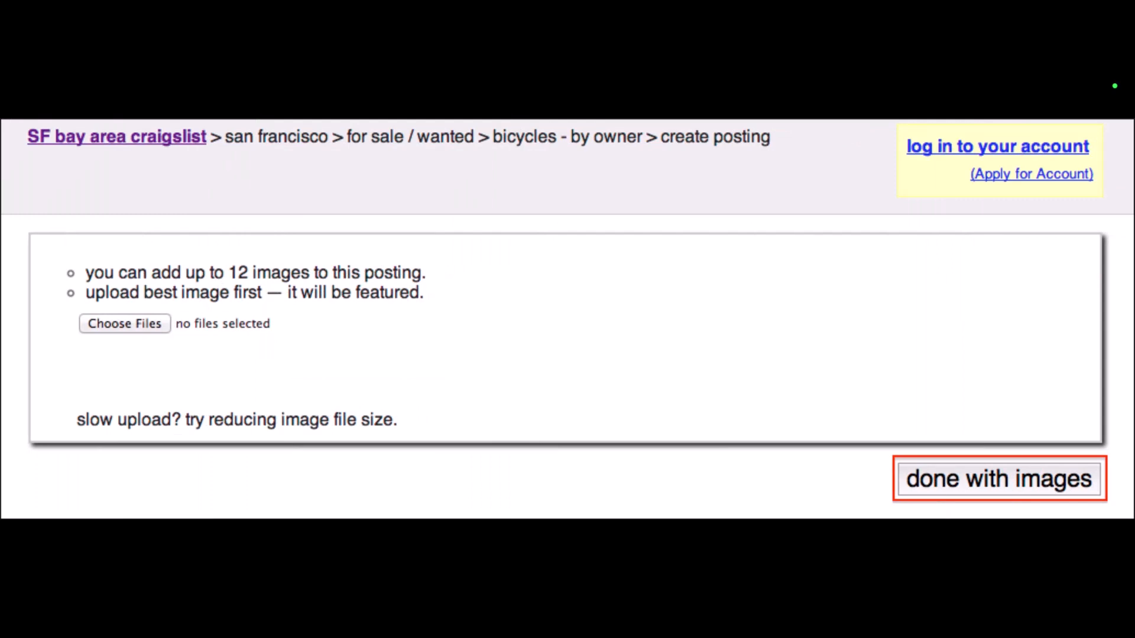
Skip adding photos to preview the 'Cool bike - $150 (lower haight)' draft
click(998, 479)
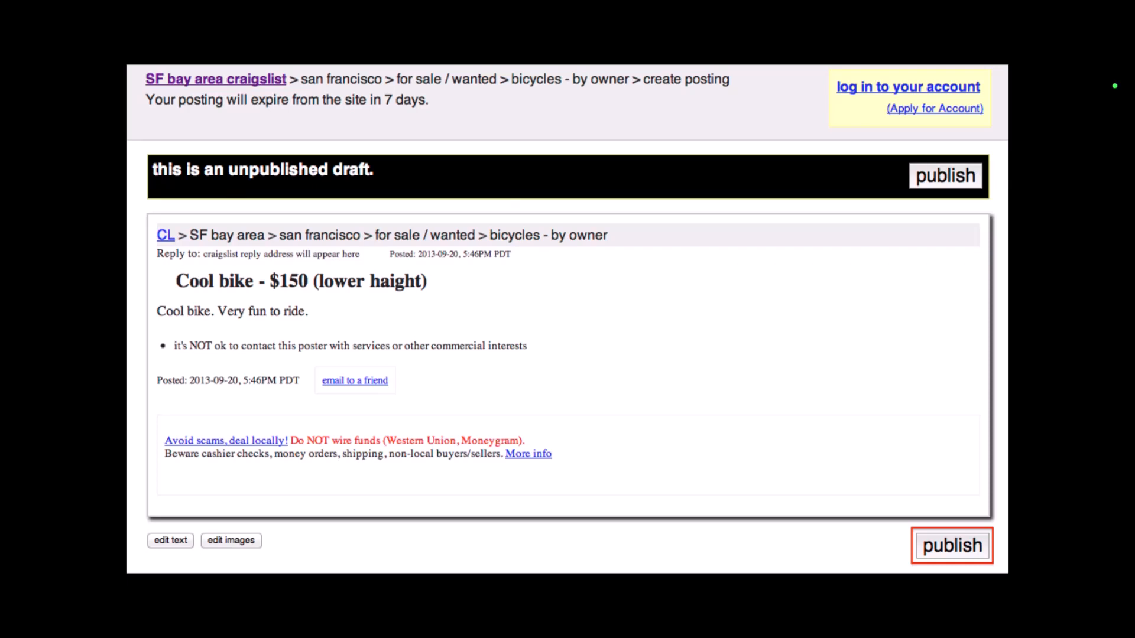
Publish the 'Cool bike - $150' ad so a confirmation email is sent
click(952, 545)
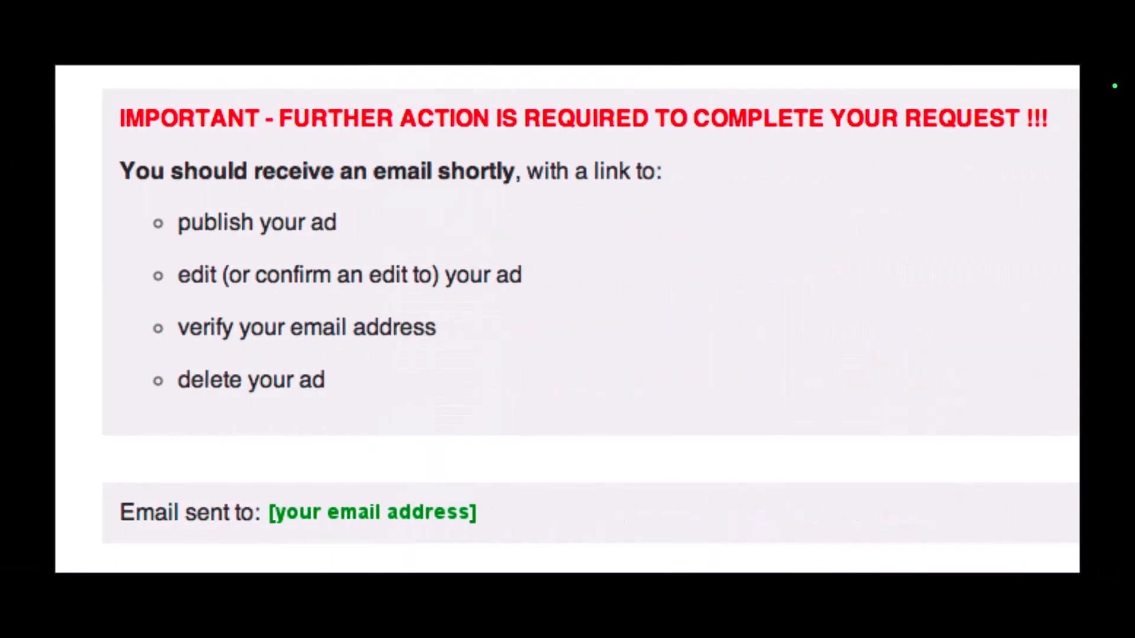